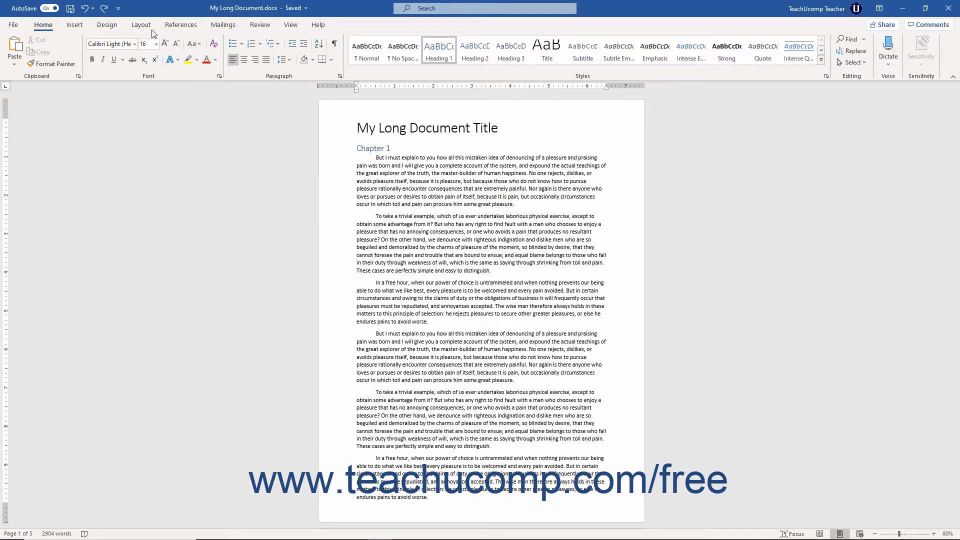
Step: Switch the ribbon to the Layout tab for the long multi-chapter document
click(140, 25)
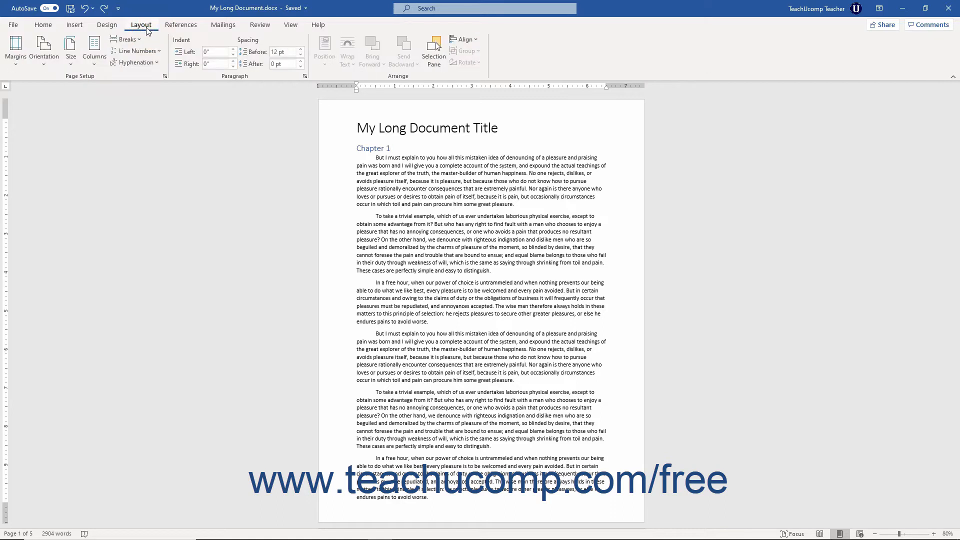
mouse_move(137, 50)
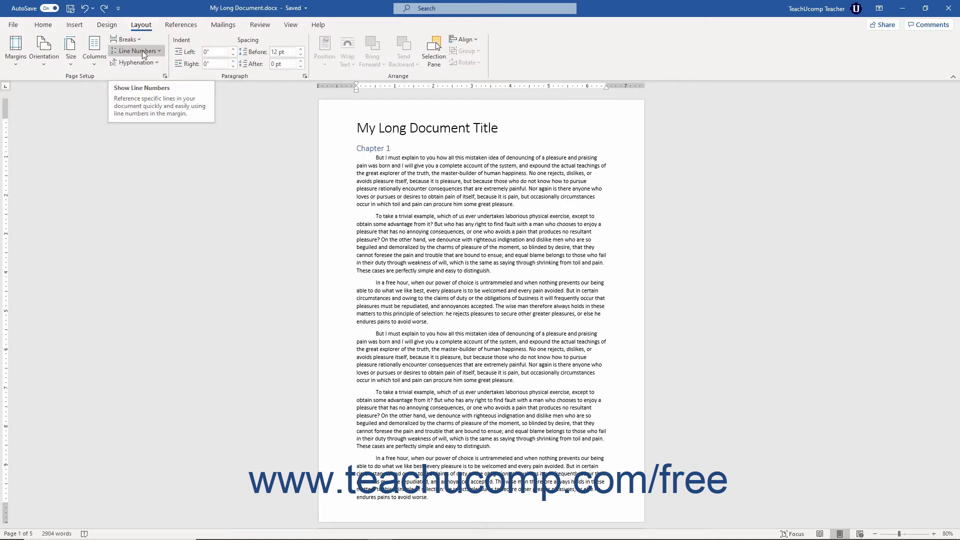
Step: Review the Line Numbers menu options and choose Continuous numbering
click(136, 50)
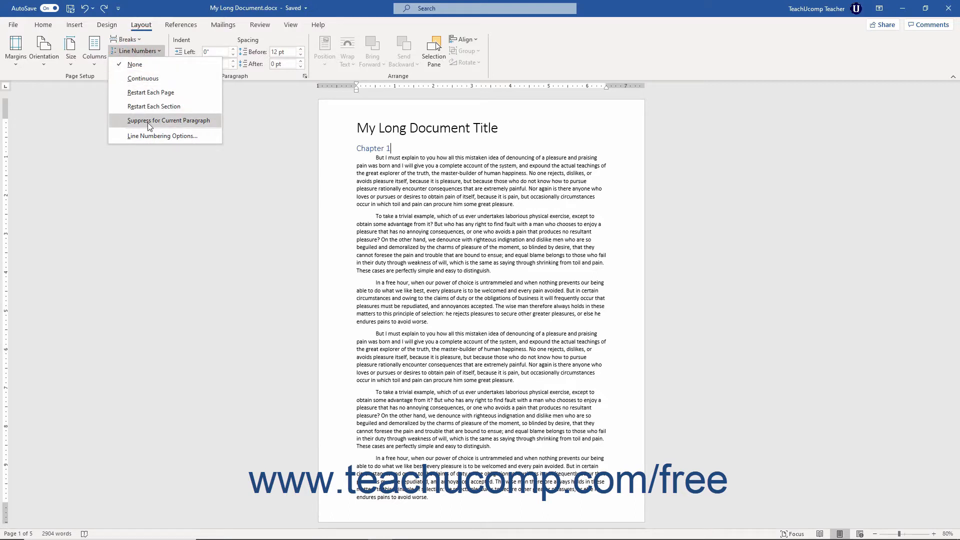
mouse_move(162, 135)
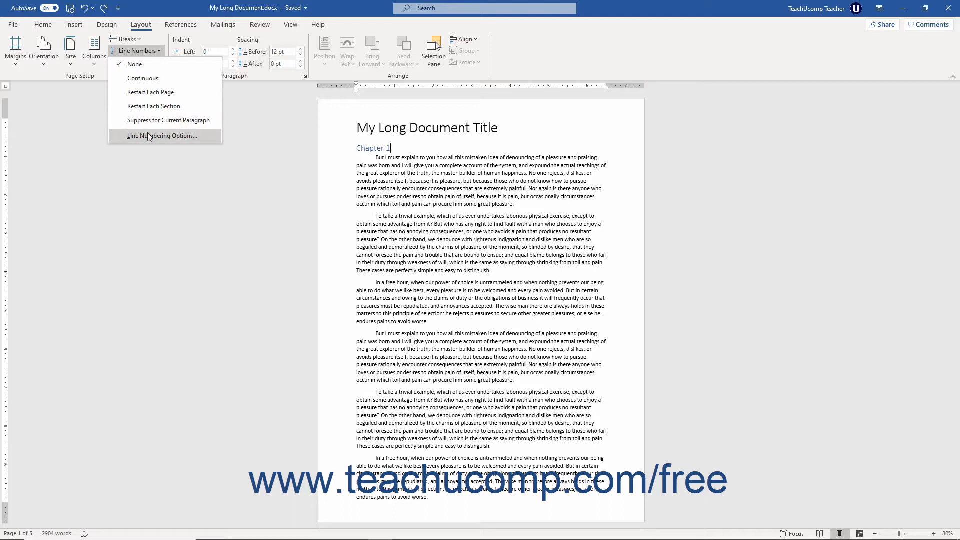
mouse_move(153, 106)
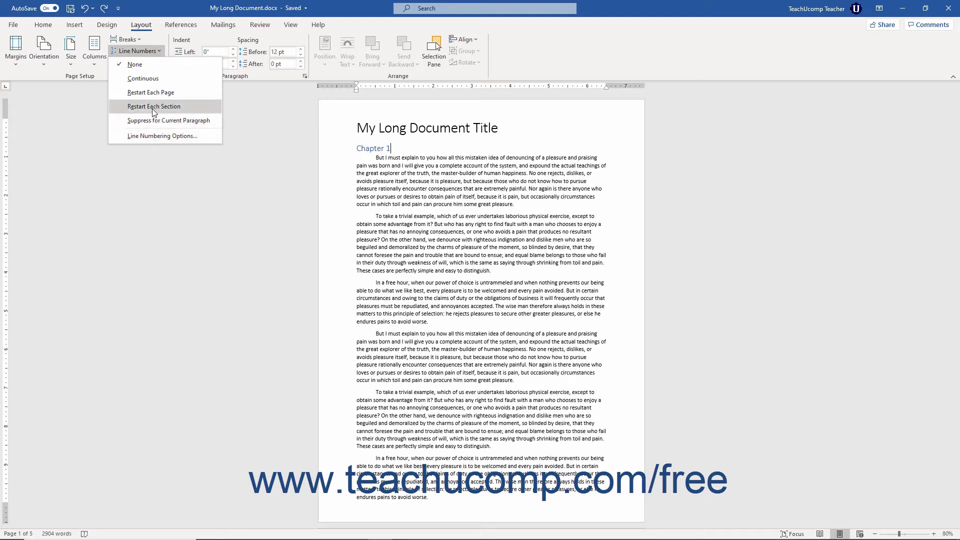
mouse_move(142, 78)
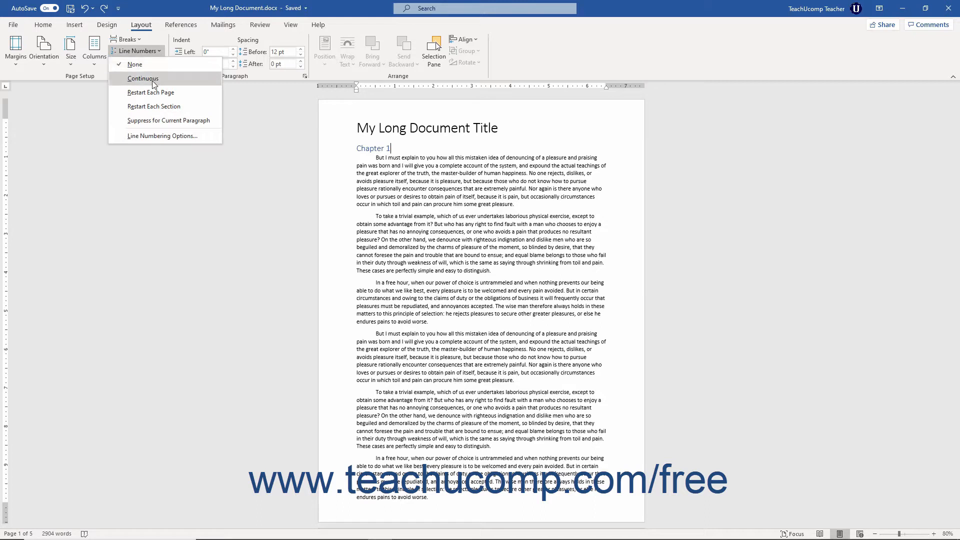
mouse_move(151, 93)
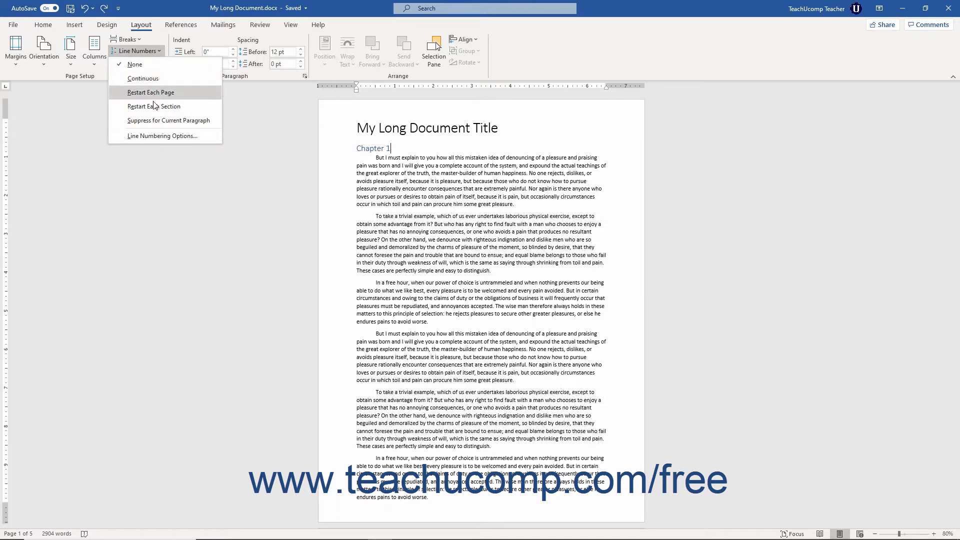
mouse_move(154, 106)
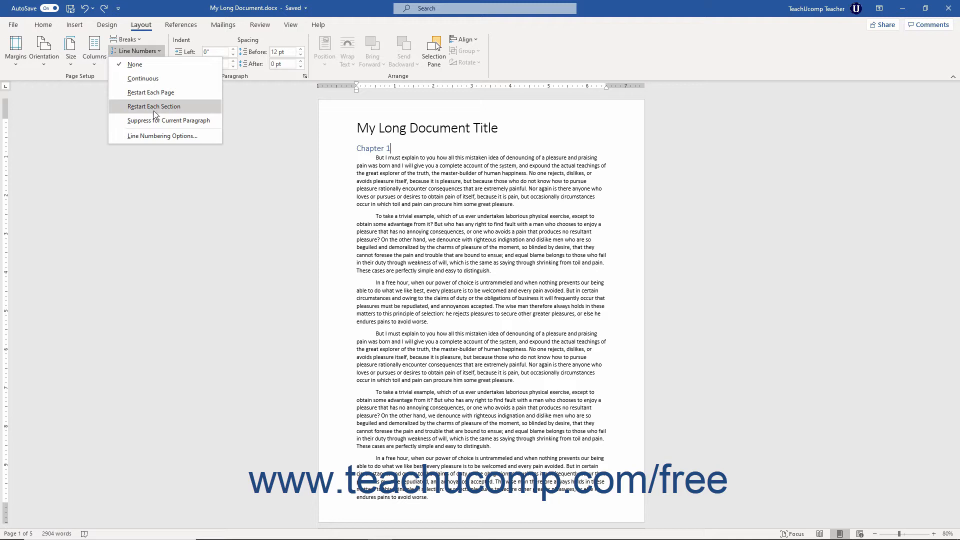
mouse_move(169, 120)
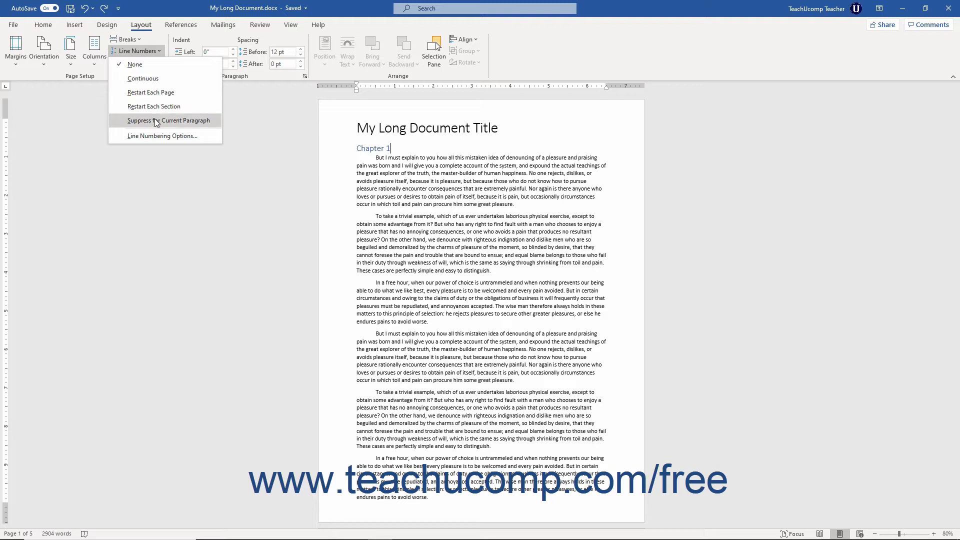
click(156, 120)
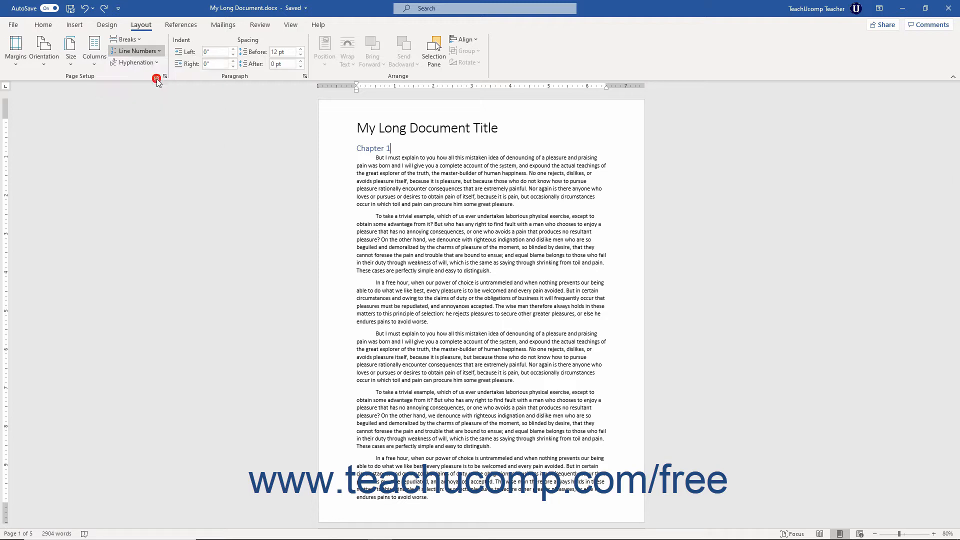
Step: Reopen the Line Numbers menu and choose Line Numbering Options to reach Page Setup
click(136, 51)
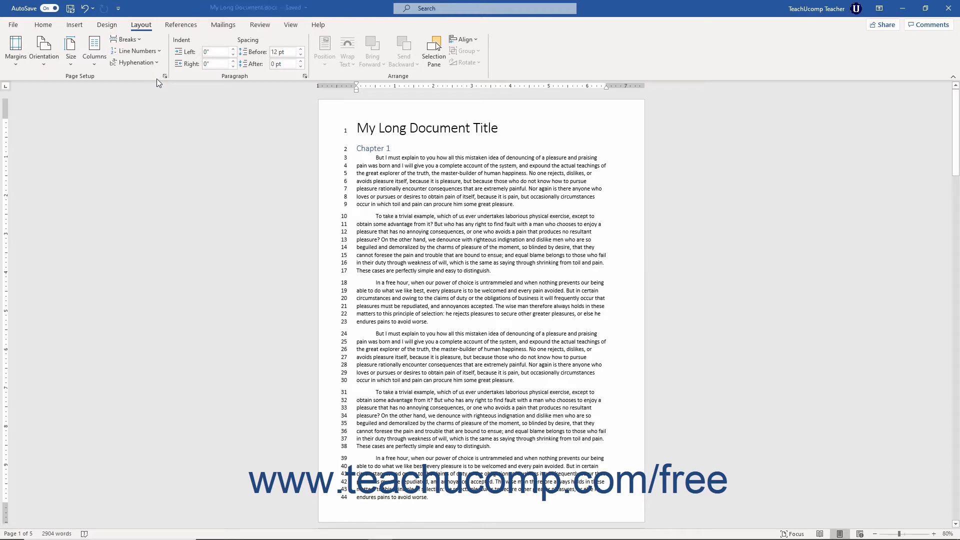
click(136, 50)
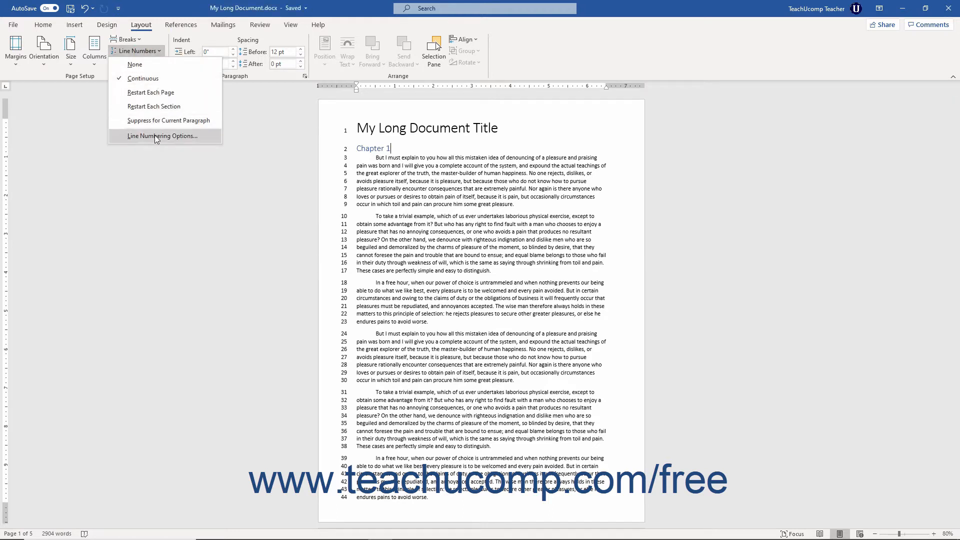
click(161, 136)
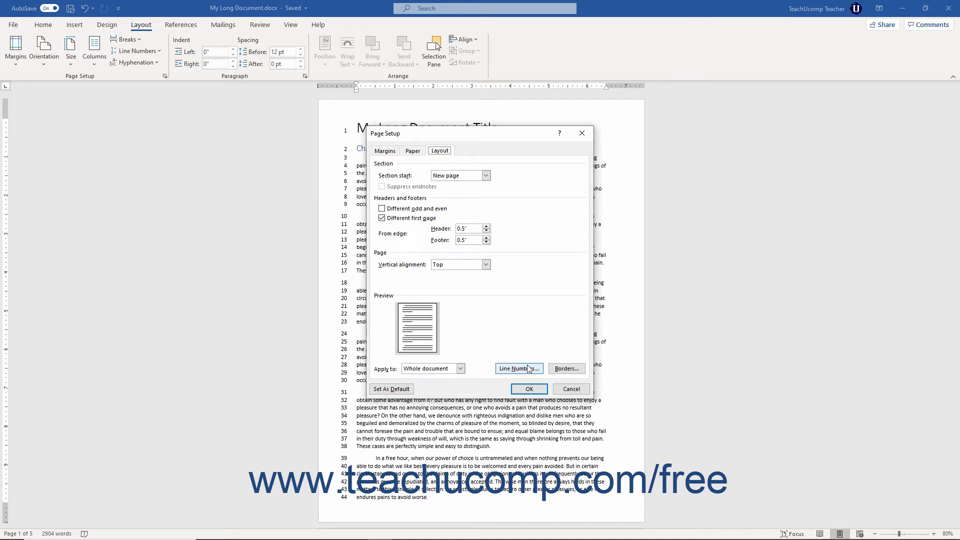
Step: Open the Line Numbers dialog from Page Setup's Layout tab
click(518, 369)
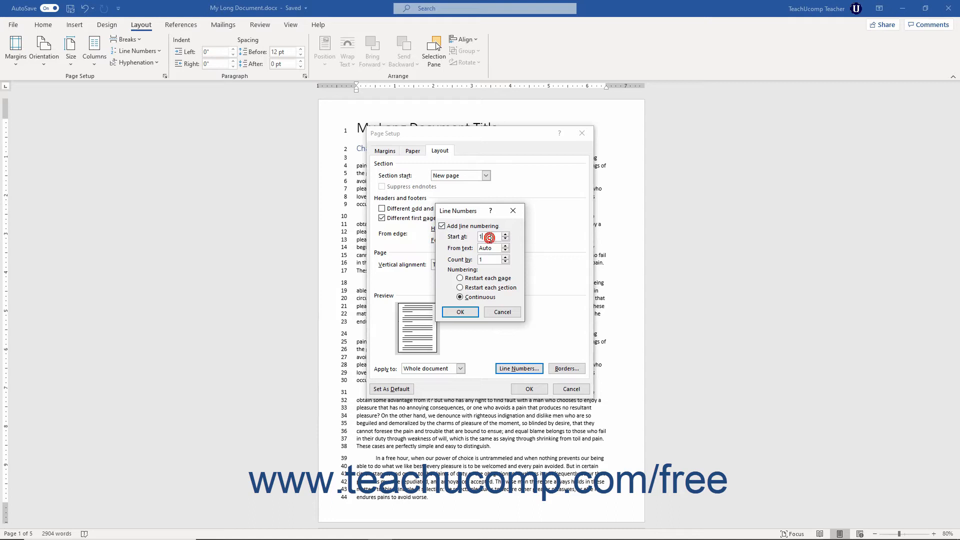
Step: Change the From text distance from Auto to 0.3" with the spinner
click(488, 237)
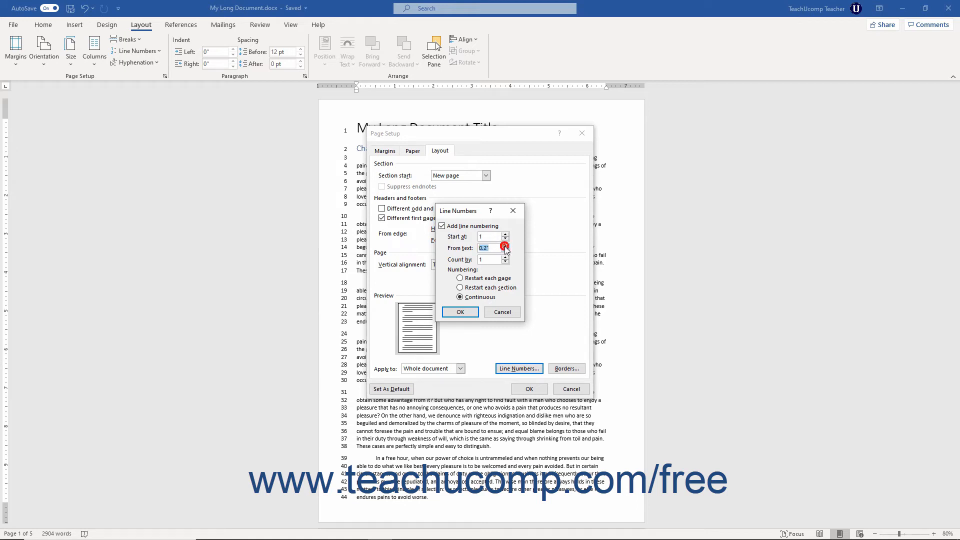
click(505, 246)
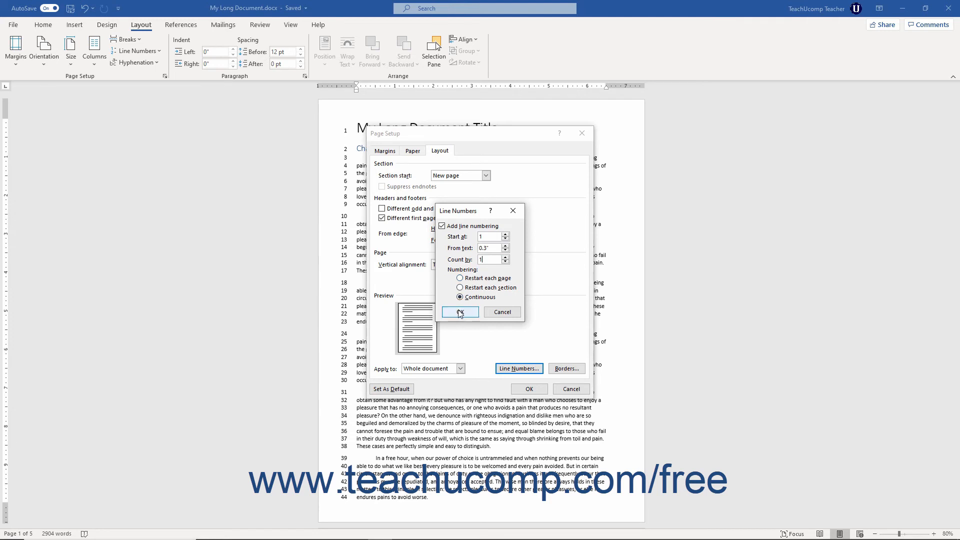
Step: Confirm the Line Numbers dialog and Page Setup to apply the 0.3" numbering
click(459, 311)
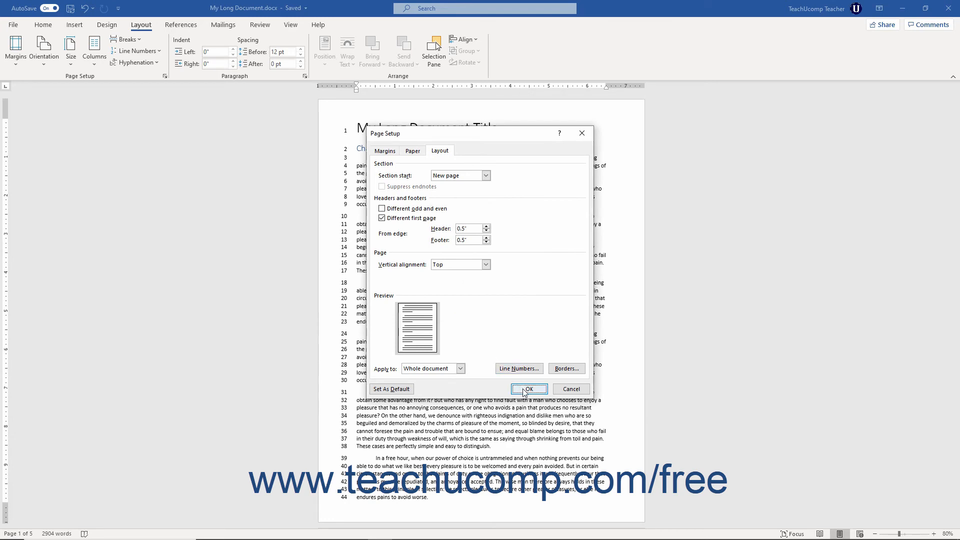
click(528, 389)
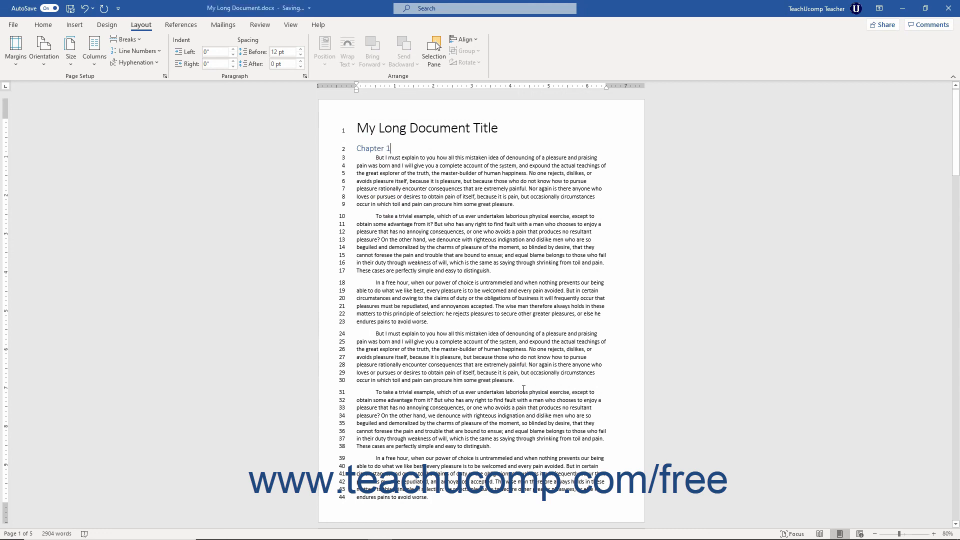